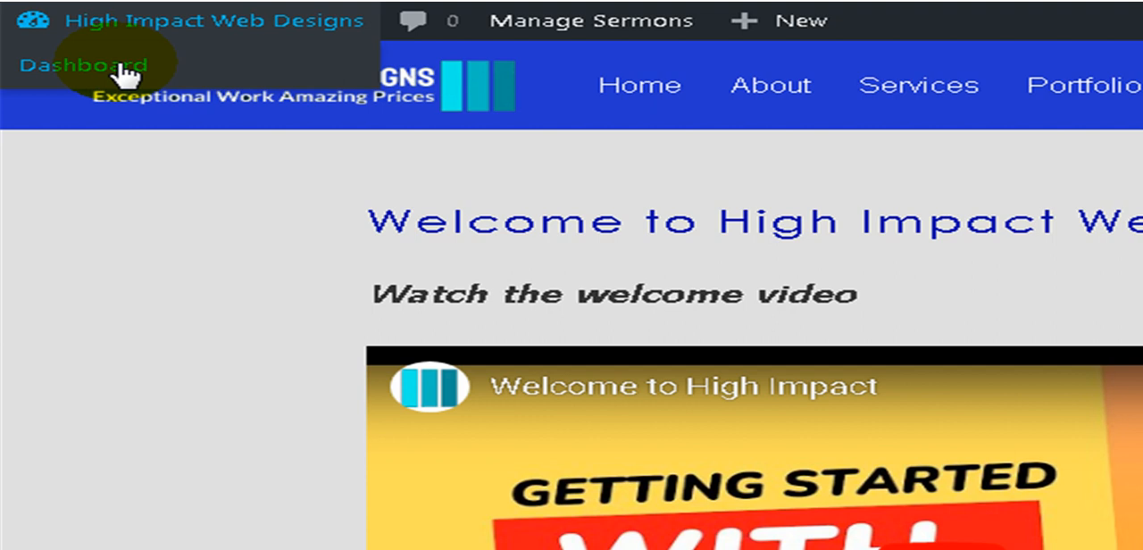
# Open the dashboard and launch the [STEP 1] Getting Started welcome page with its video
pyautogui.click(81, 65)
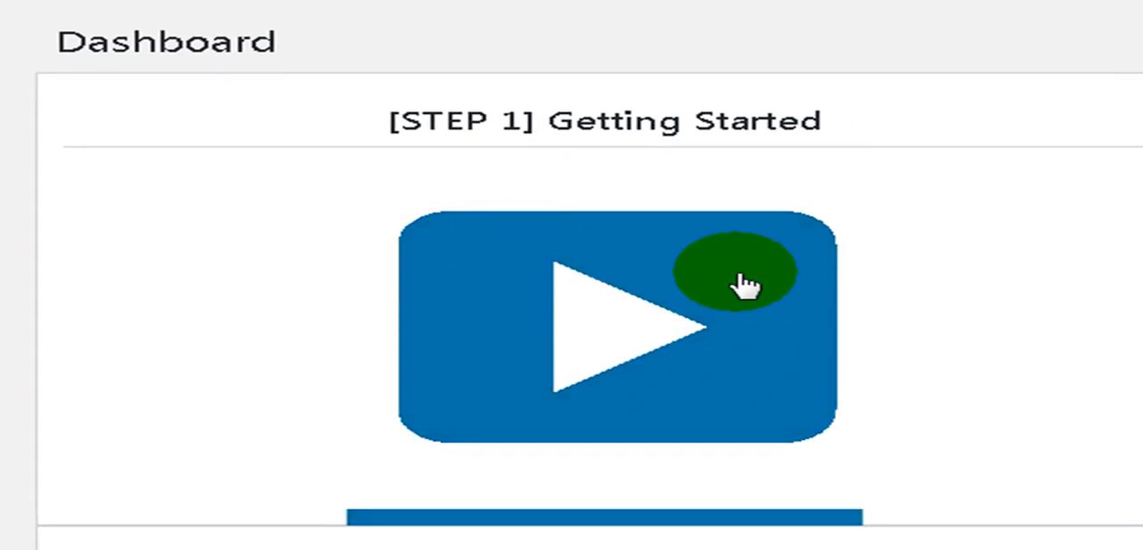
pyautogui.click(732, 272)
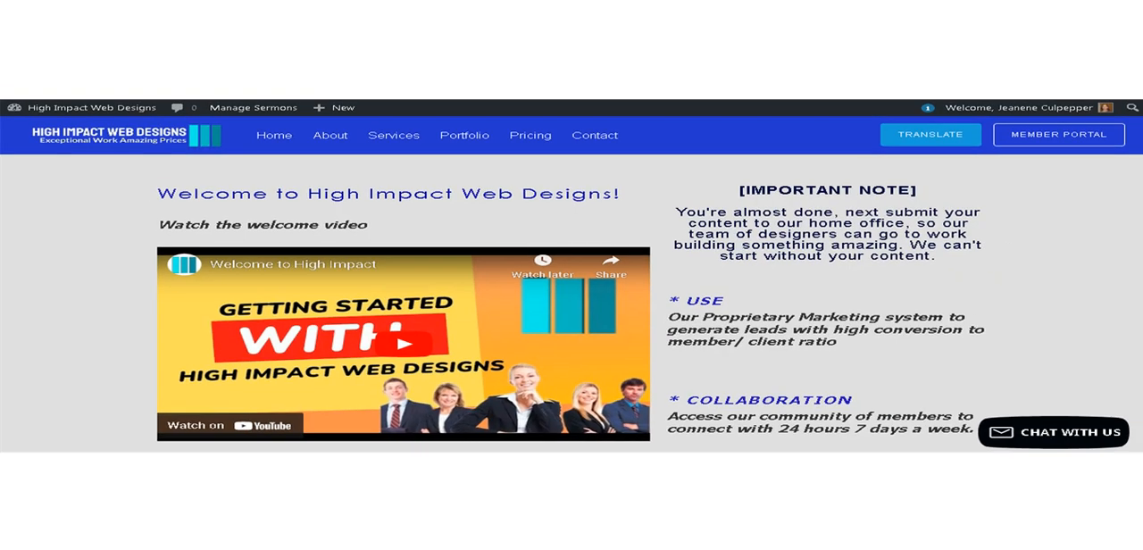
pyautogui.moveTo(458, 274)
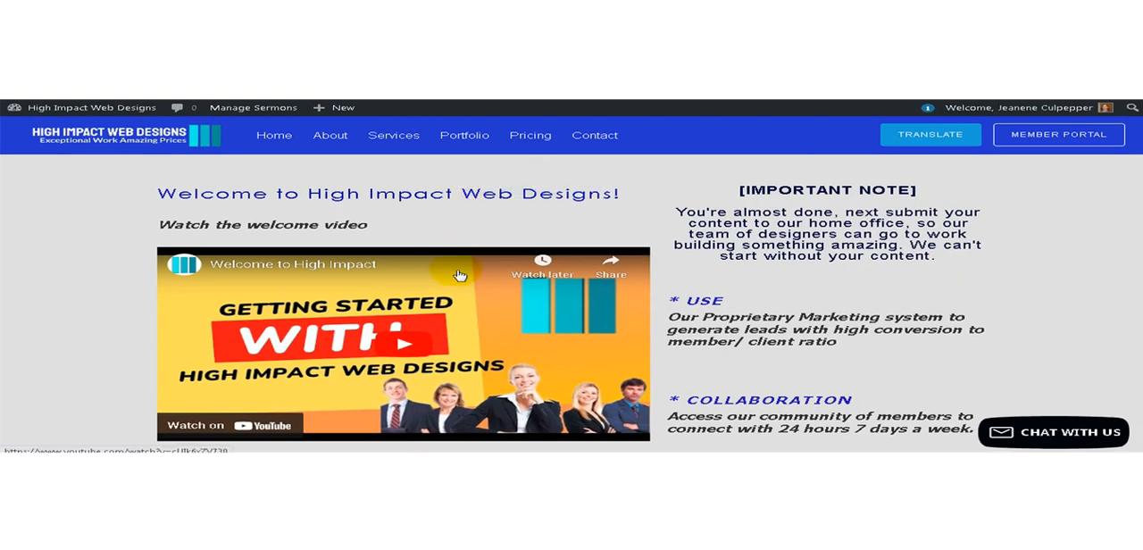
pyautogui.moveTo(449, 263)
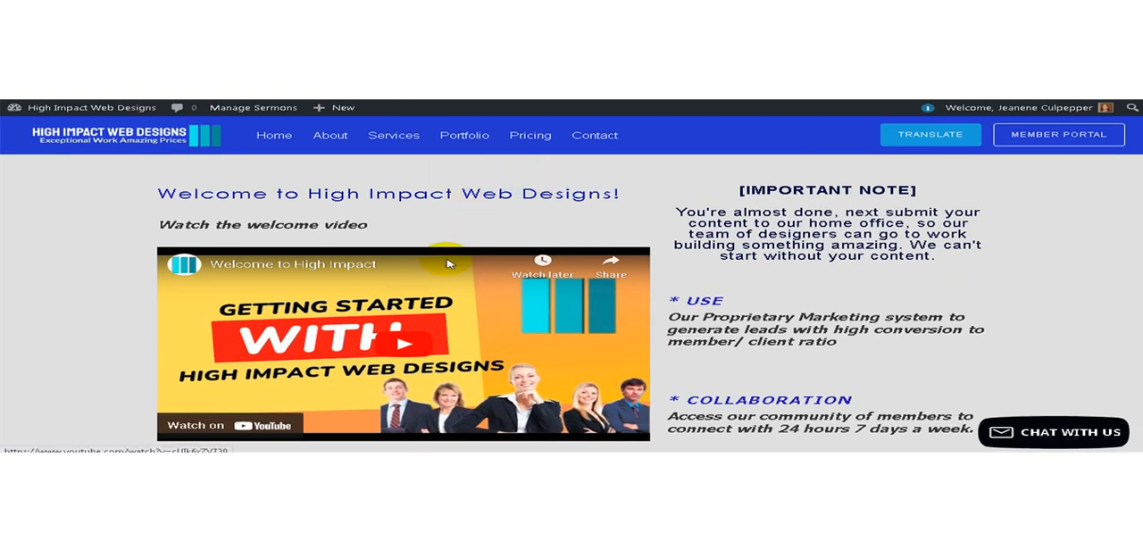
pyautogui.moveTo(437, 237)
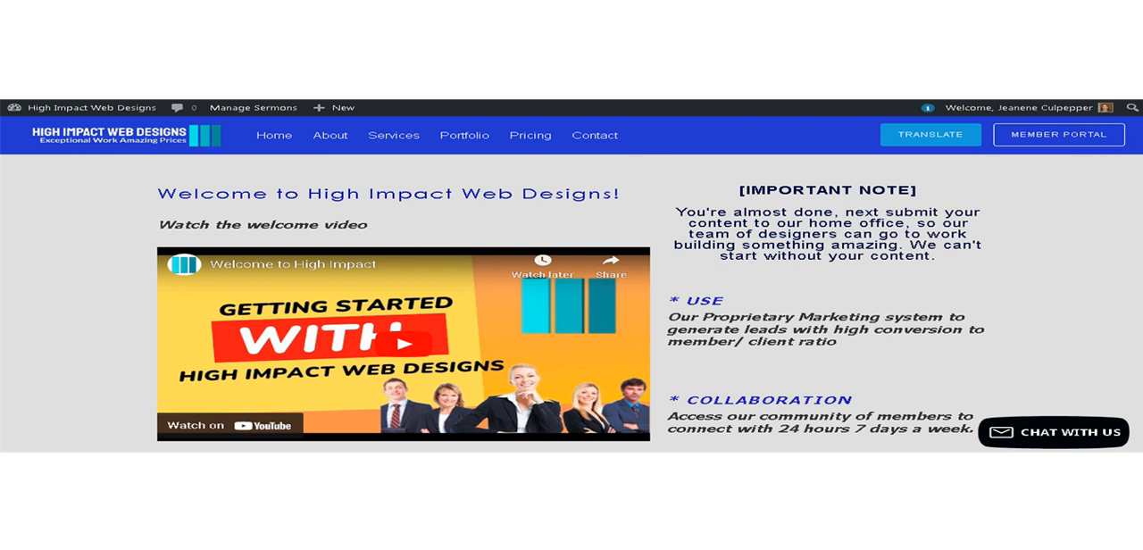
# Scroll the welcome page down to the Step 1 website form and Step 2 upload instructions
pyautogui.scroll(-3)
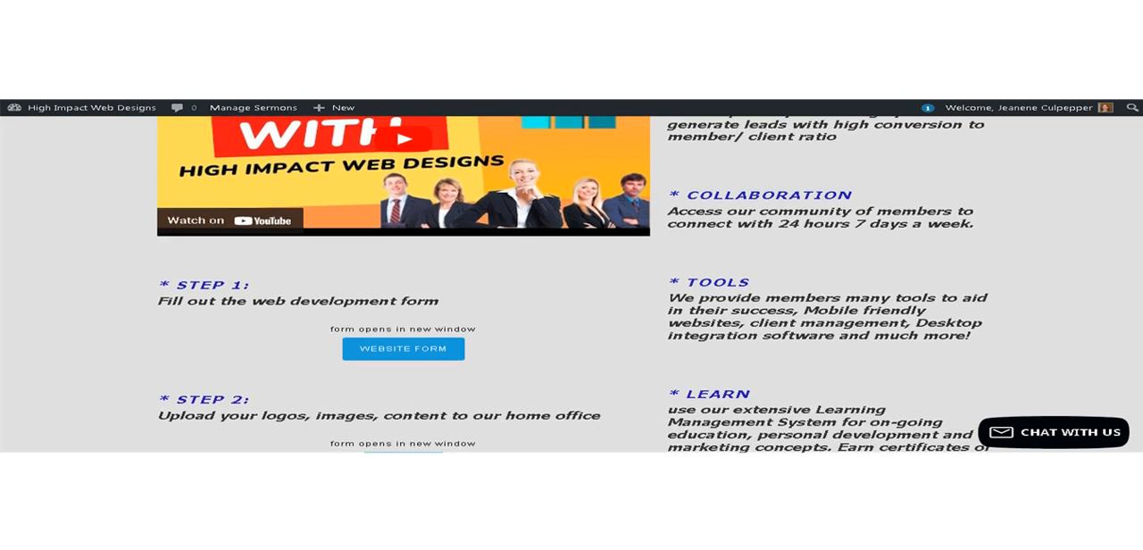
pyautogui.scroll(-3)
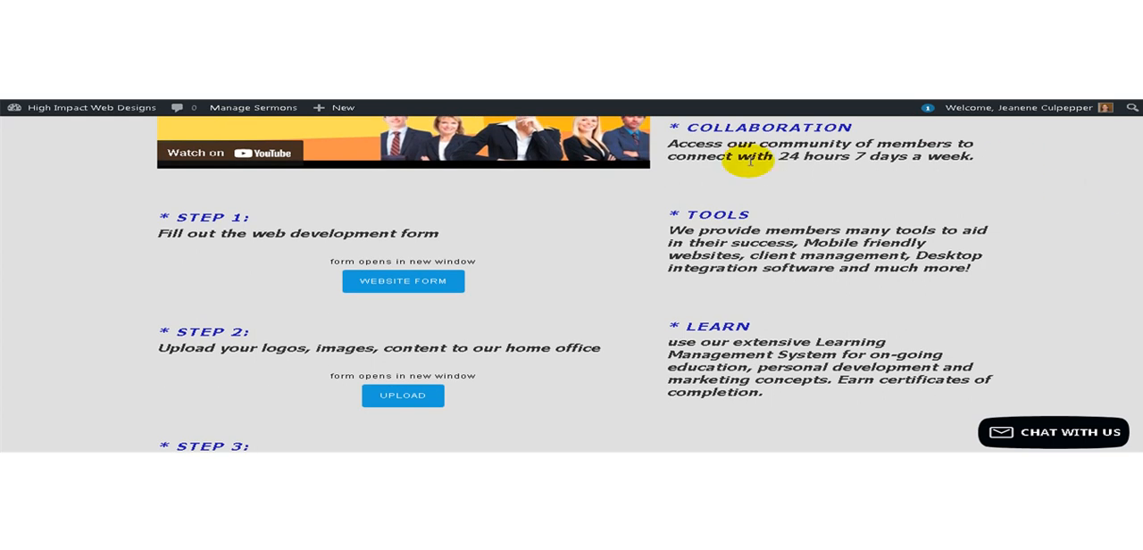
pyautogui.moveTo(589, 187)
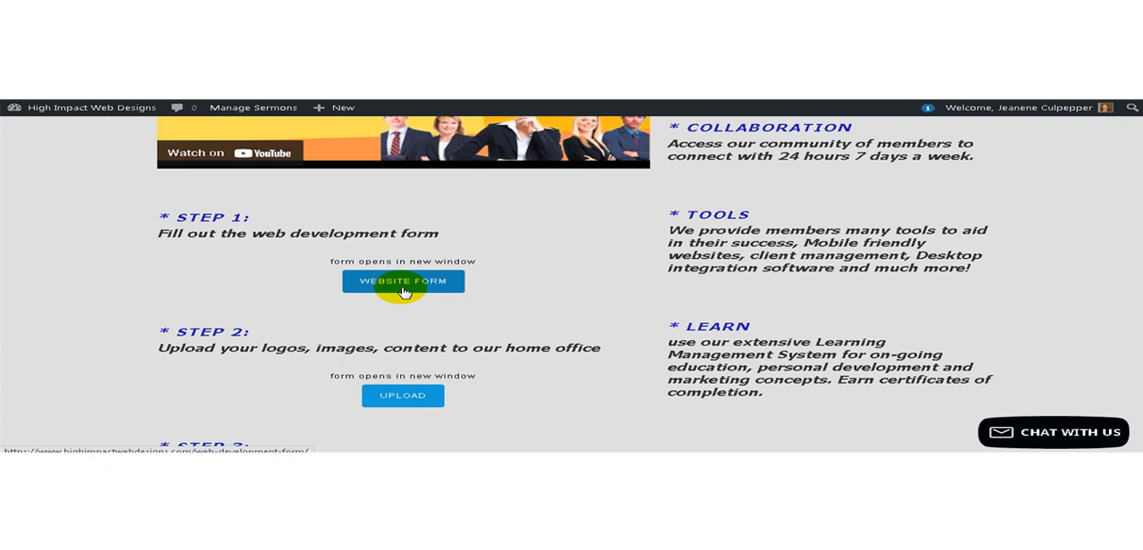
pyautogui.moveTo(395, 181)
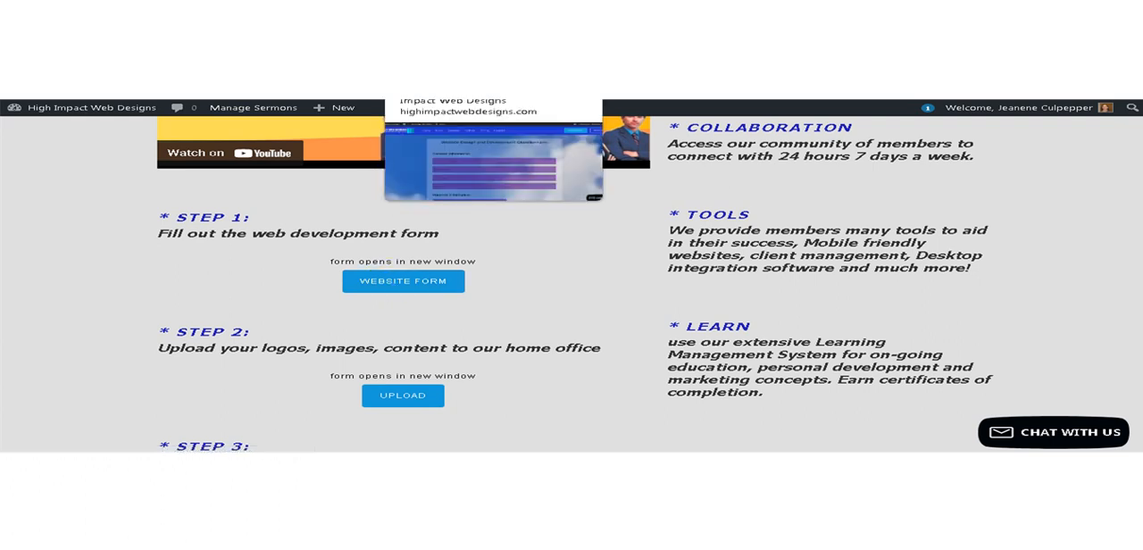
# Open the Website Design and Development Questionnaire from WEBSITE FORM and scroll through its questions
pyautogui.click(403, 280)
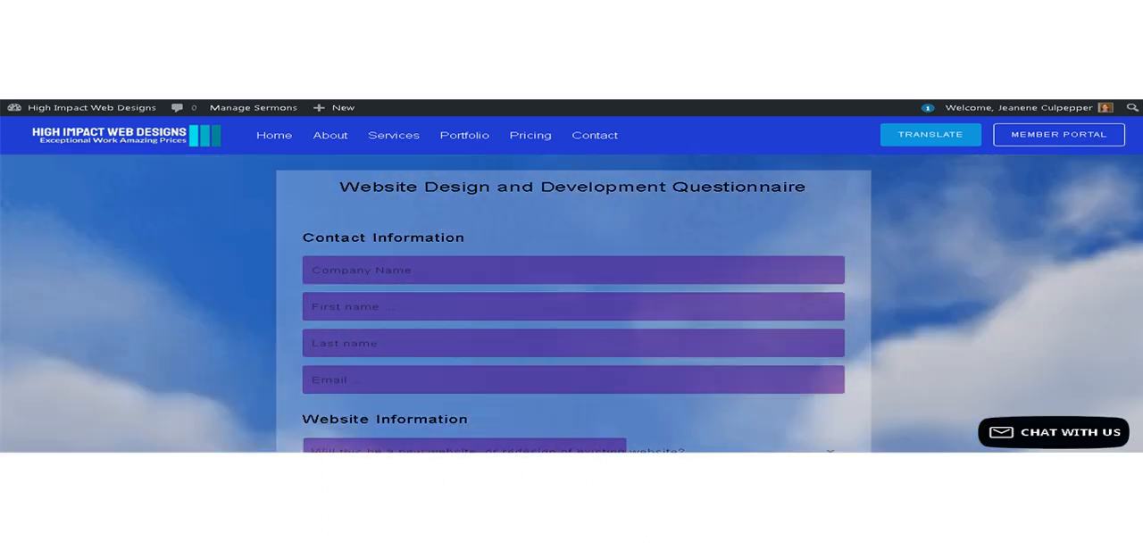
pyautogui.scroll(-3)
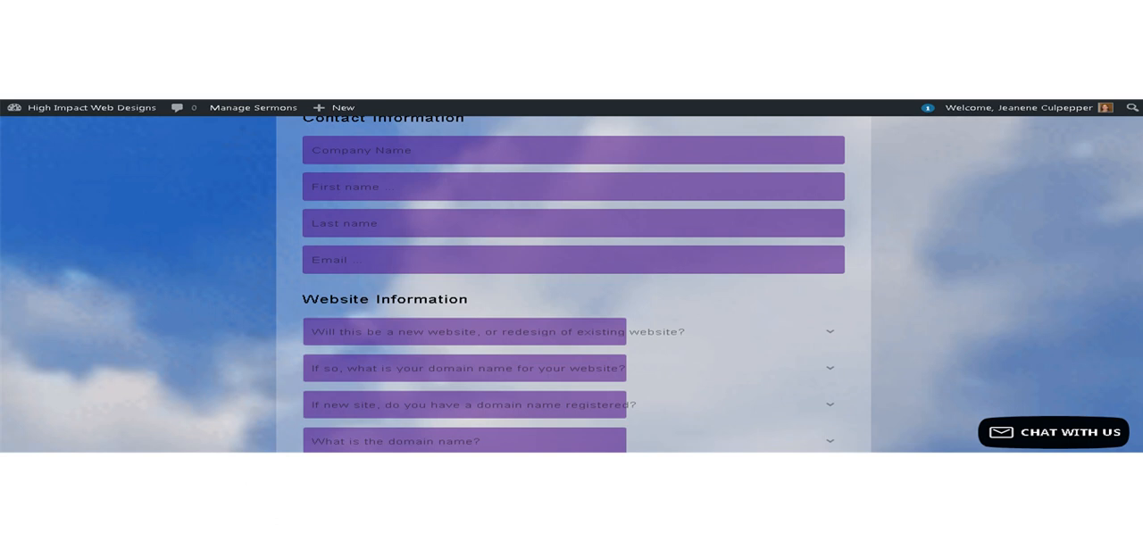
pyautogui.scroll(-3)
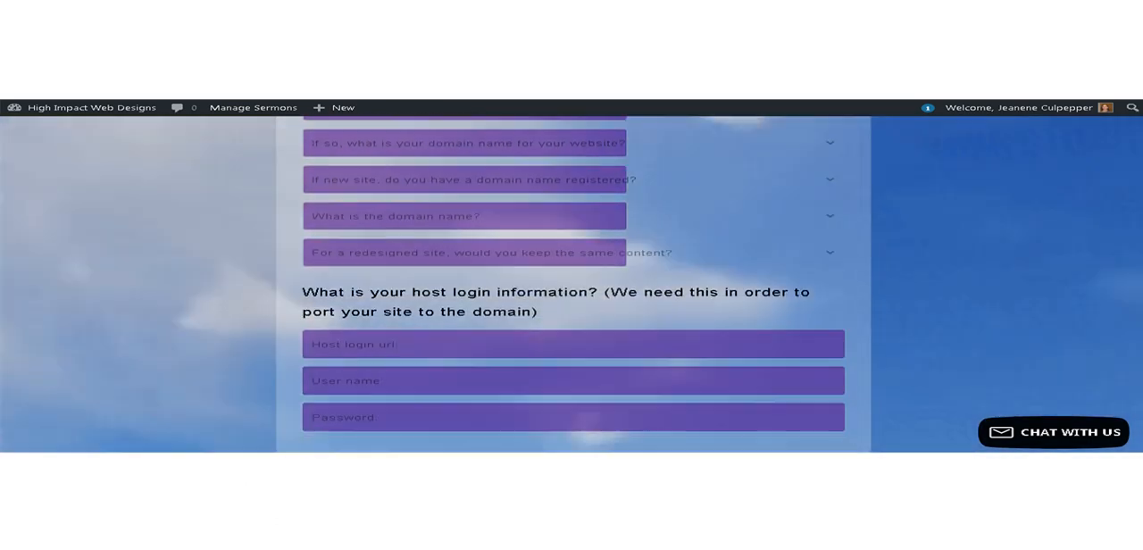
pyautogui.scroll(-3)
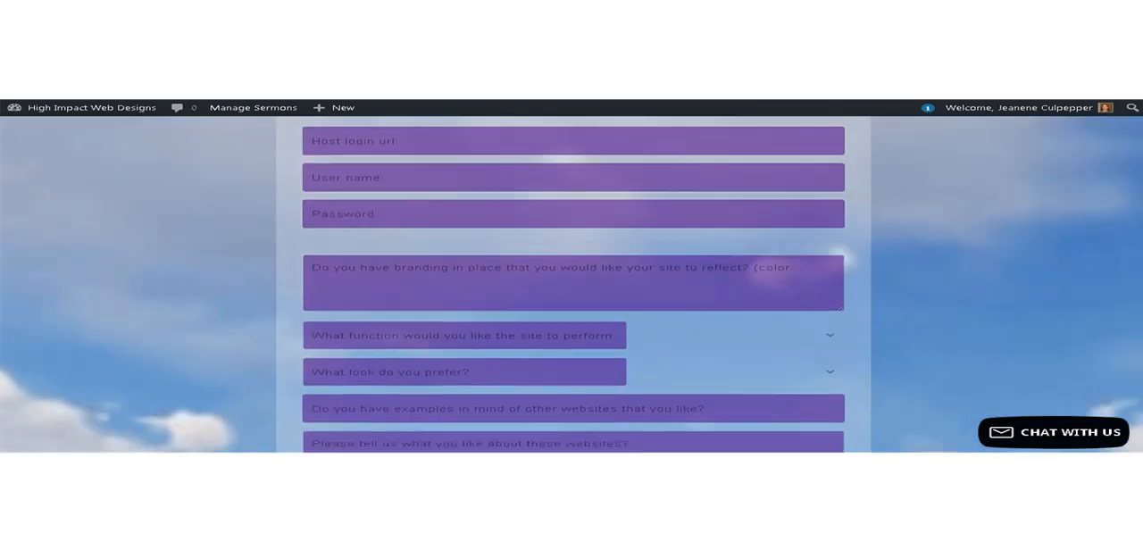
pyautogui.scroll(-3)
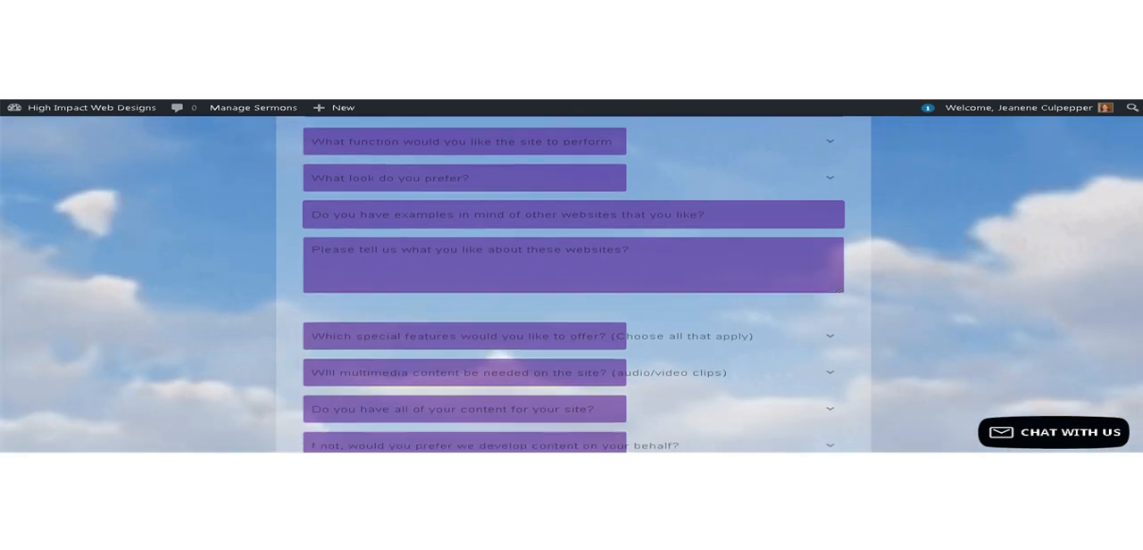
pyautogui.scroll(3)
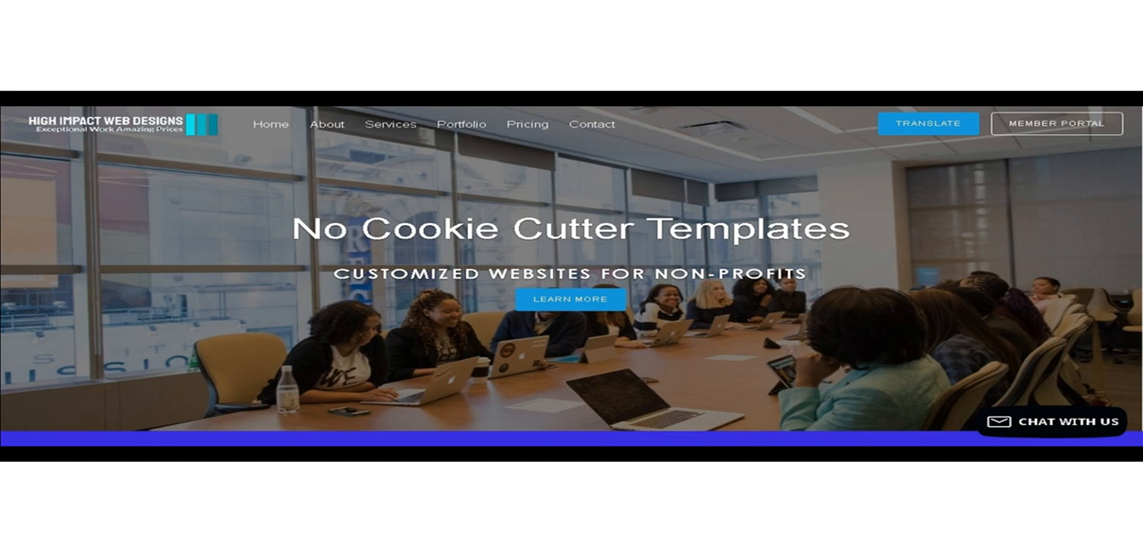
# Switch back to the member welcome page tab showing Steps 1 and 2
pyautogui.click(1055, 124)
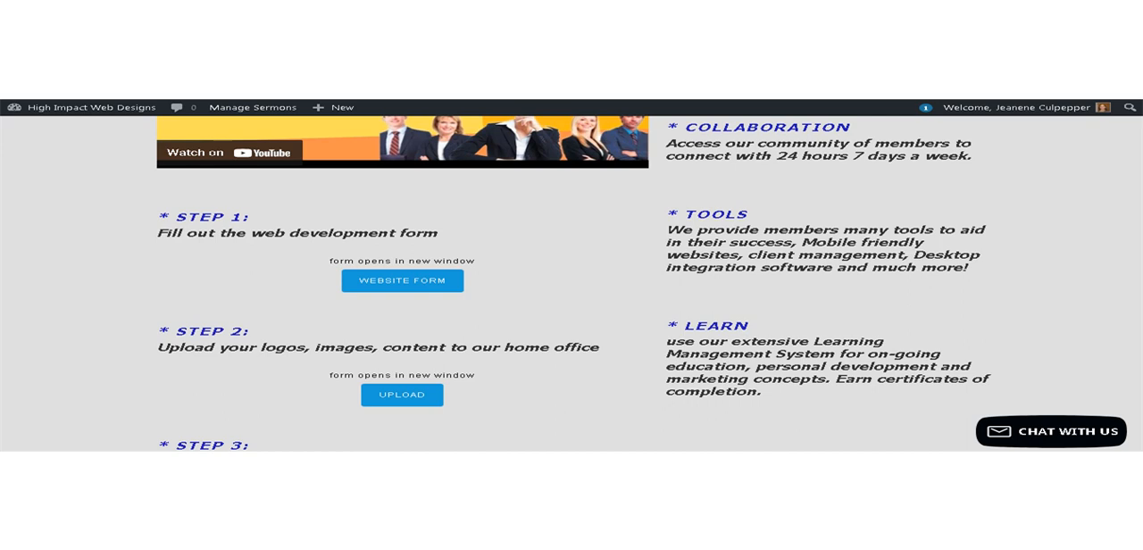